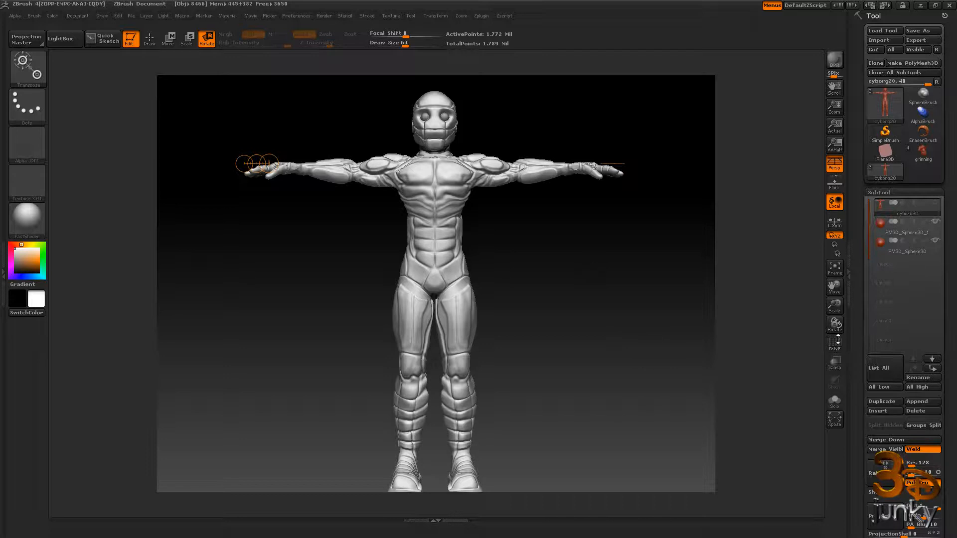
- Check the polyframe display, switch Transpose to Rotate and lay the action line across the wrist
{"action": "left_click", "coordinate": [834, 343]}
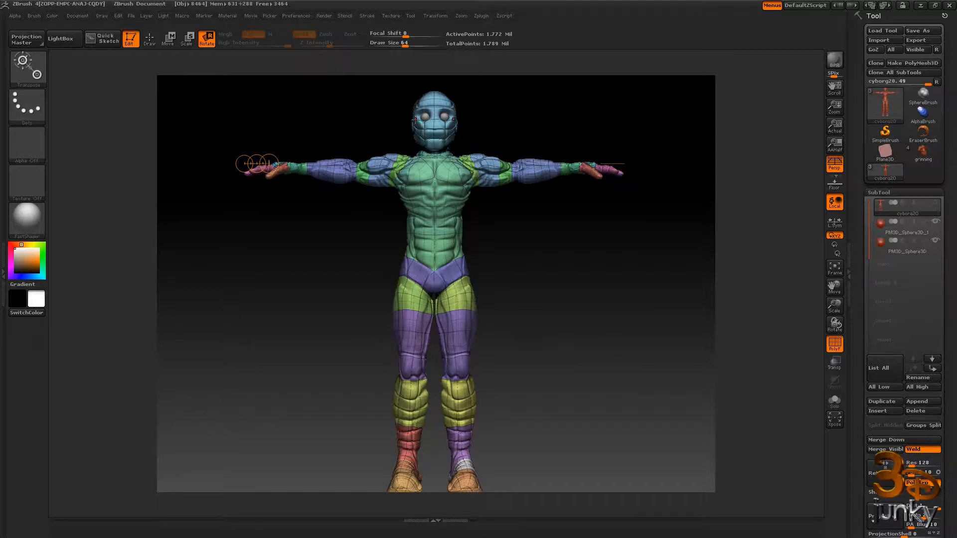
{"action": "left_click", "coordinate": [833, 344]}
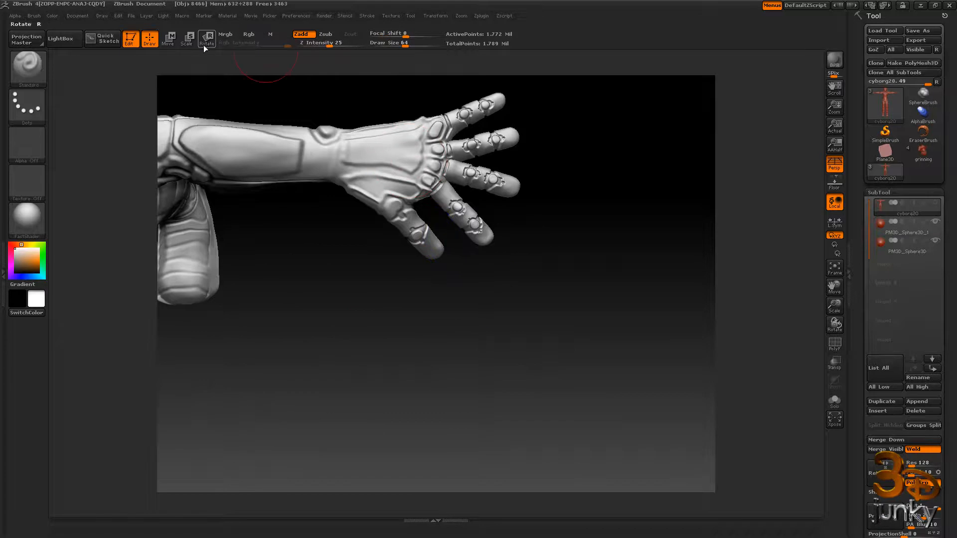
{"action": "left_click", "coordinate": [206, 39]}
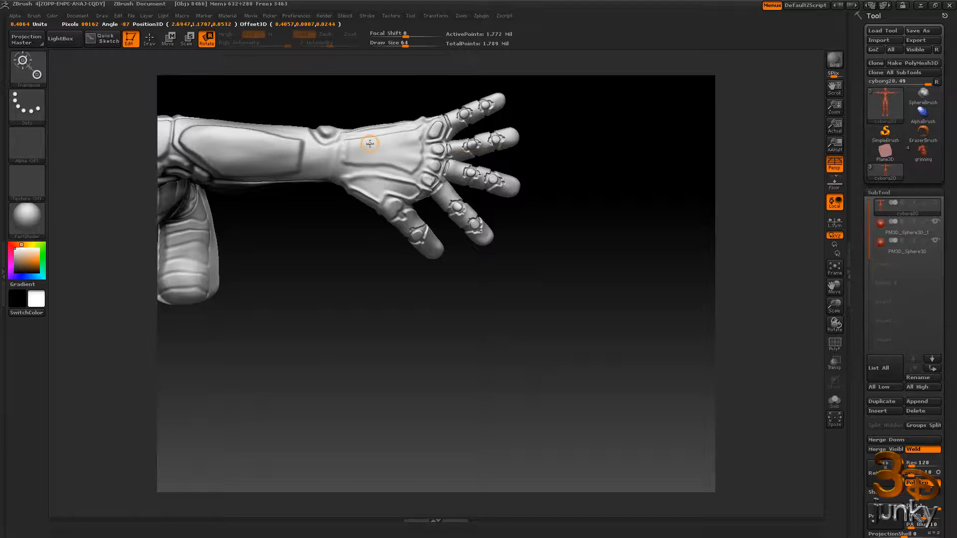
{"action": "left_click_drag", "start_coordinate": [369, 143], "coordinate": [397, 159]}
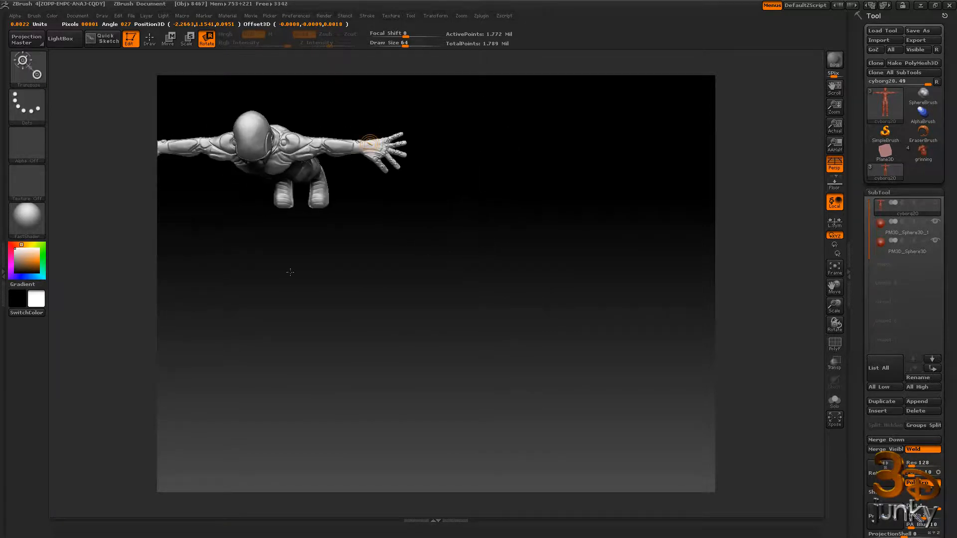
- Rotate the spread-fingered hand at the wrist after viewing both arms from above
{"action": "left_click_drag", "start_coordinate": [290, 272], "coordinate": [497, 330]}
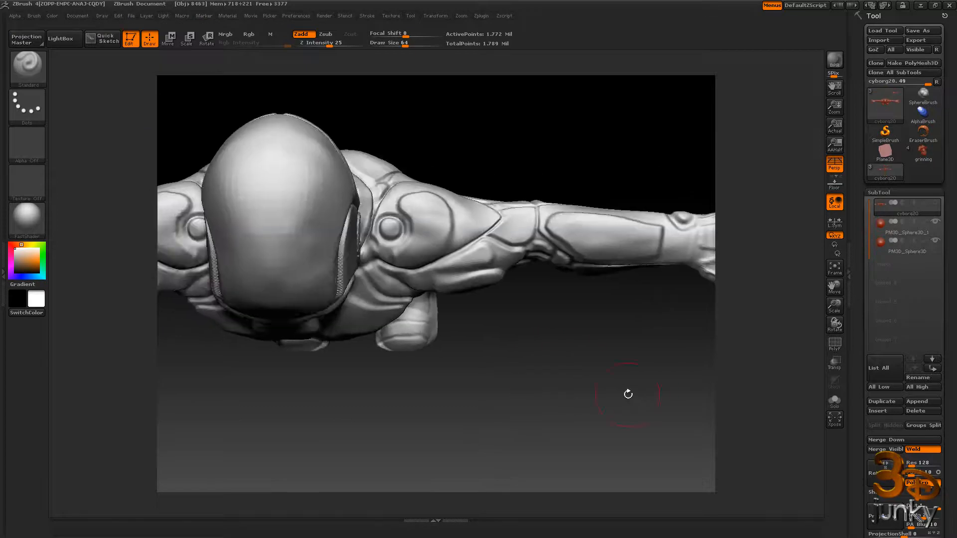
{"action": "left_click_drag", "start_coordinate": [627, 393], "coordinate": [605, 360]}
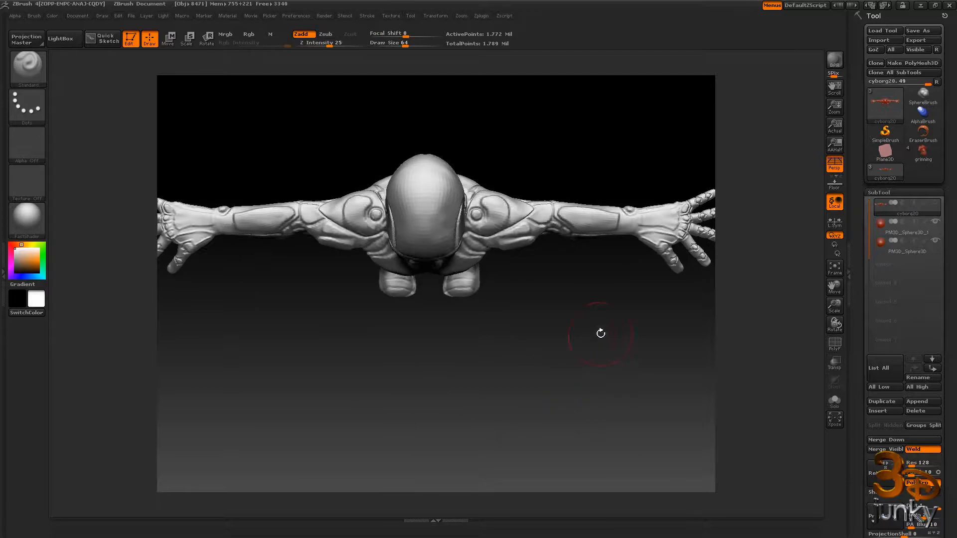
{"action": "left_click_drag", "start_coordinate": [601, 333], "coordinate": [470, 214]}
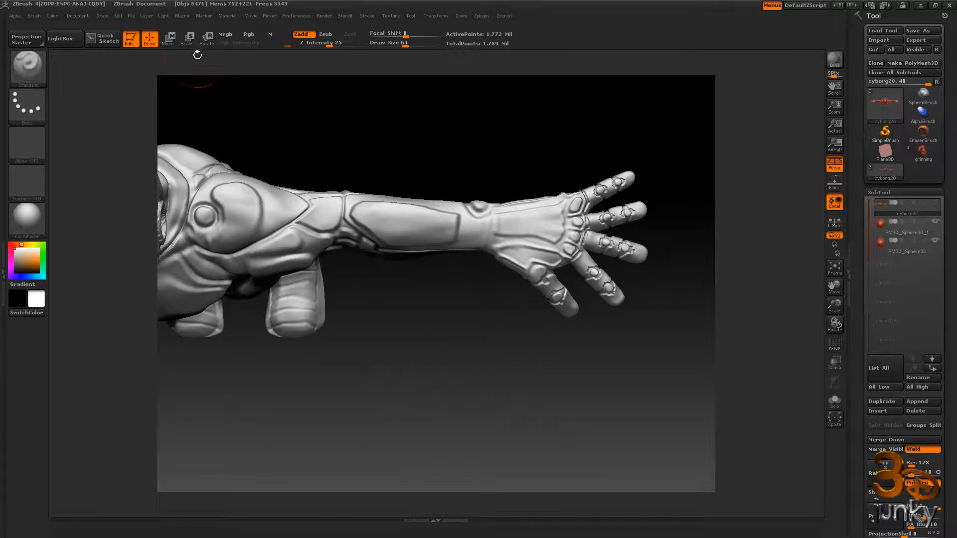
{"action": "left_click", "coordinate": [206, 38]}
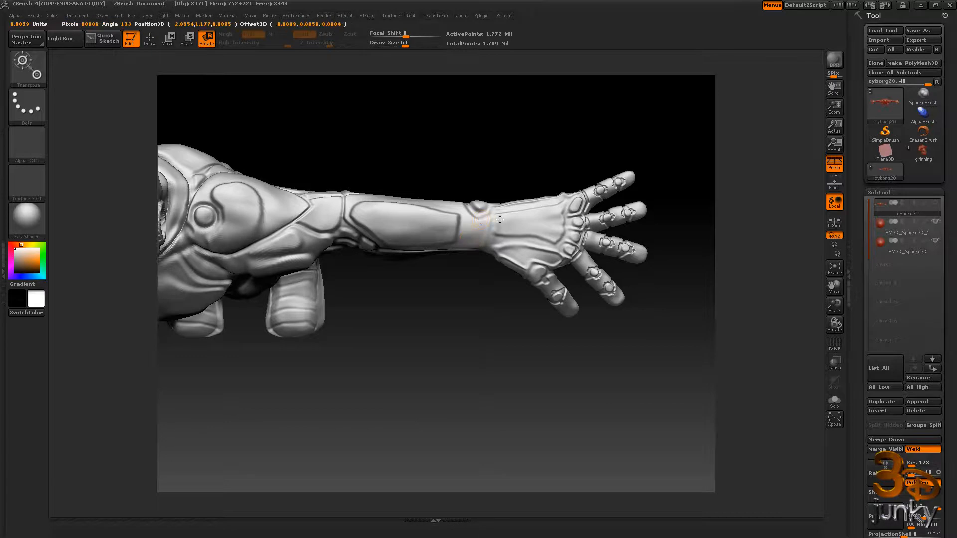
{"action": "left_click_drag", "start_coordinate": [501, 219], "coordinate": [476, 229]}
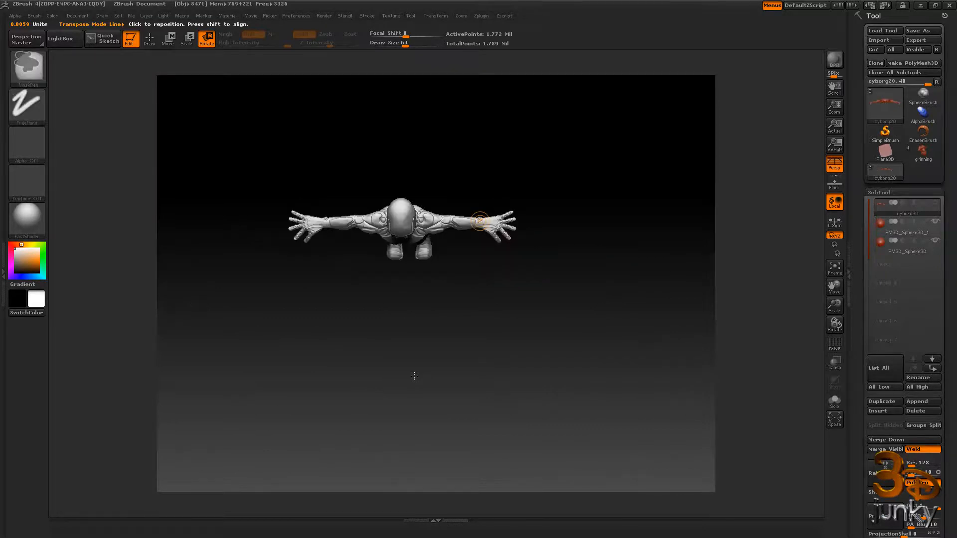
- Enable Local Transformations, return to Draw mode and bring the front torso and legs into view
{"action": "left_click_drag", "start_coordinate": [480, 226], "coordinate": [397, 221]}
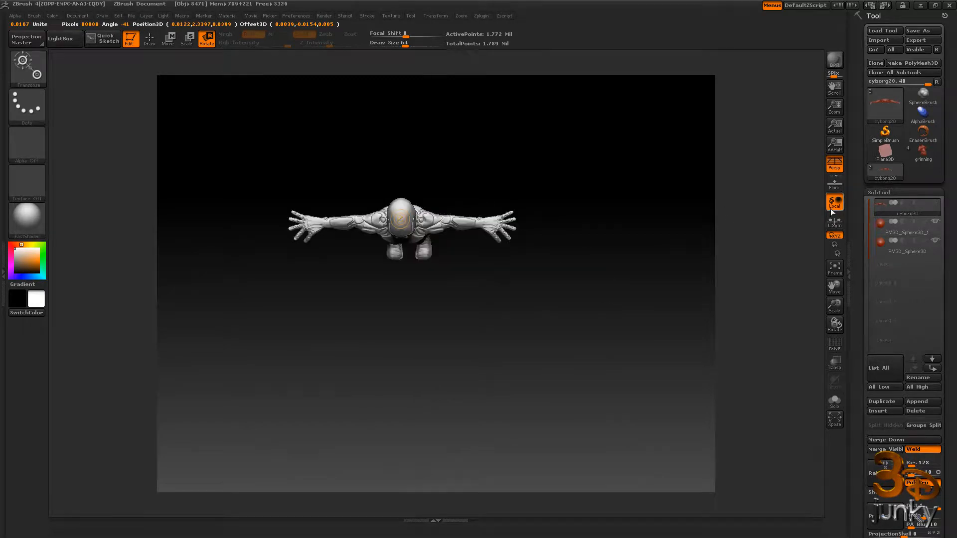
{"action": "mouse_move", "coordinate": [835, 202]}
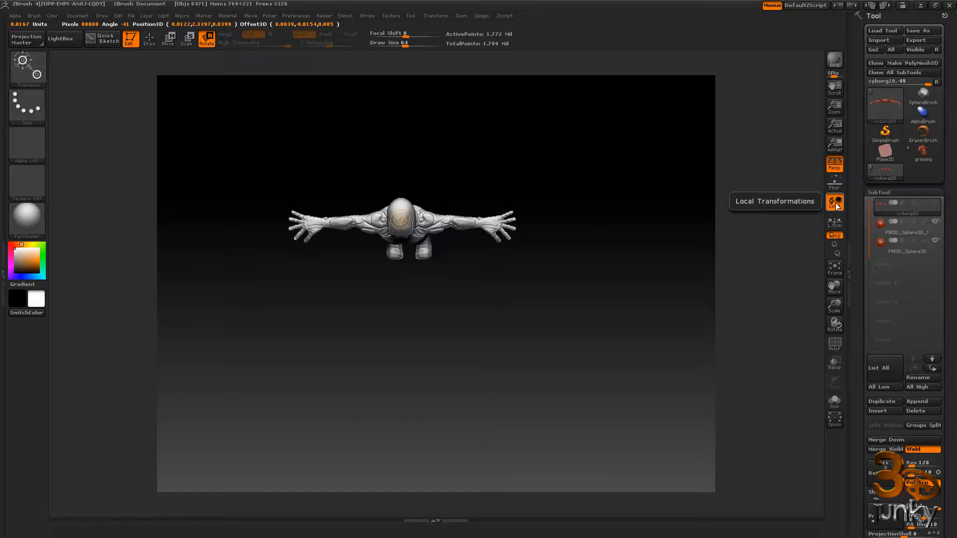
{"action": "left_click", "coordinate": [835, 202]}
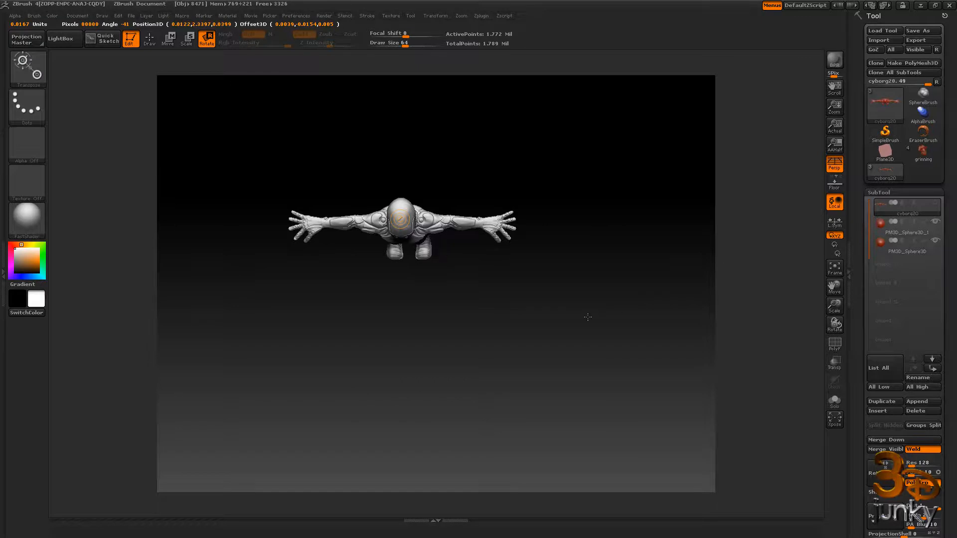
{"action": "left_click", "coordinate": [148, 39]}
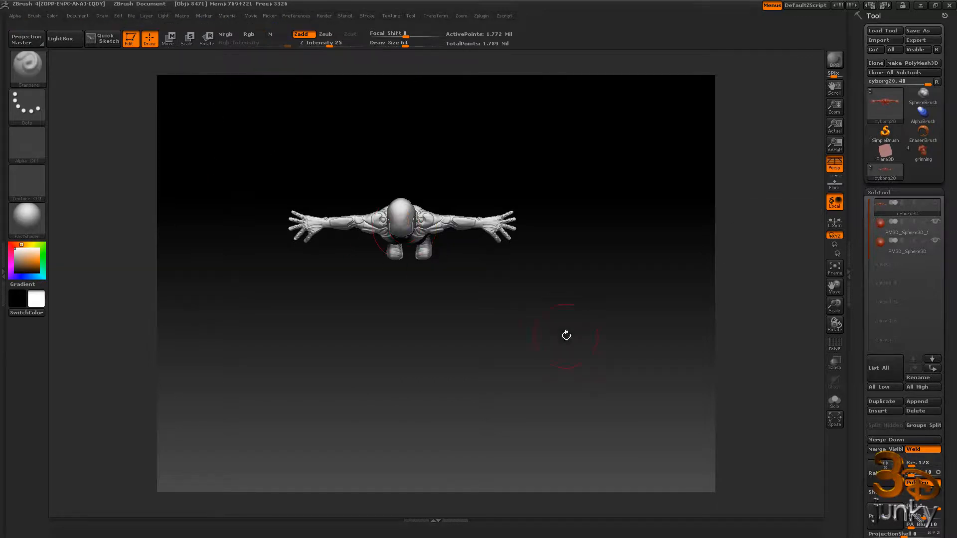
{"action": "left_click_drag", "start_coordinate": [567, 335], "coordinate": [579, 361]}
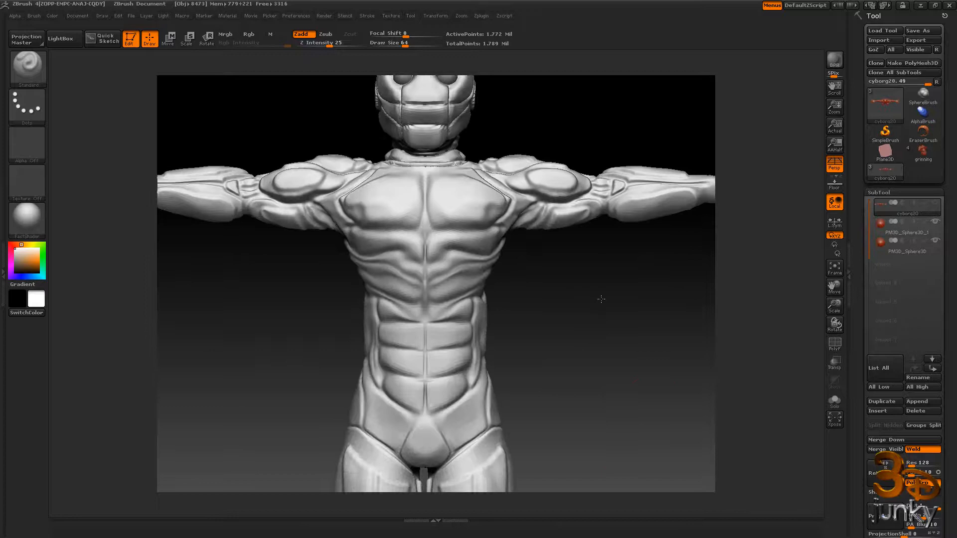
{"action": "left_click_drag", "start_coordinate": [601, 300], "coordinate": [470, 171]}
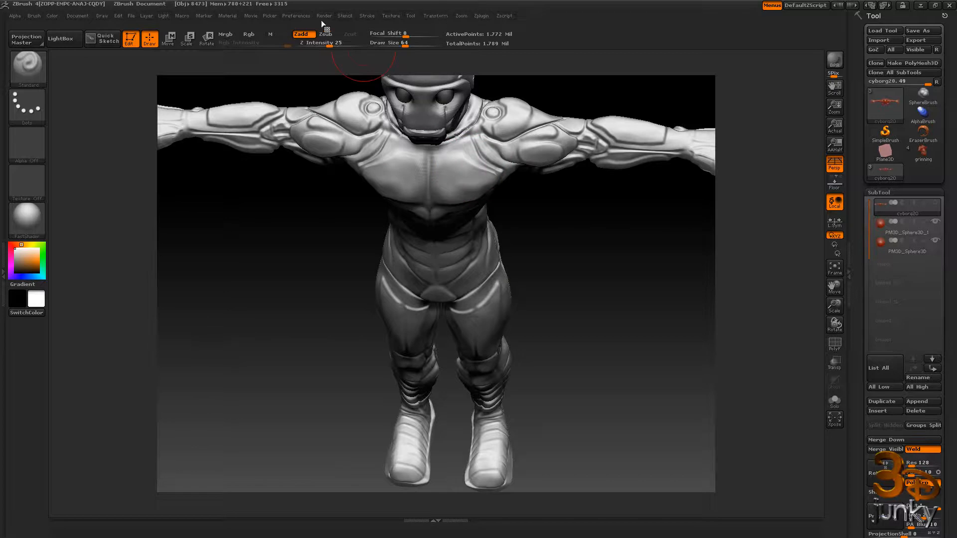
- Close ZBrush and answer No to discard the unsaved document changes
{"action": "left_click", "coordinate": [296, 15]}
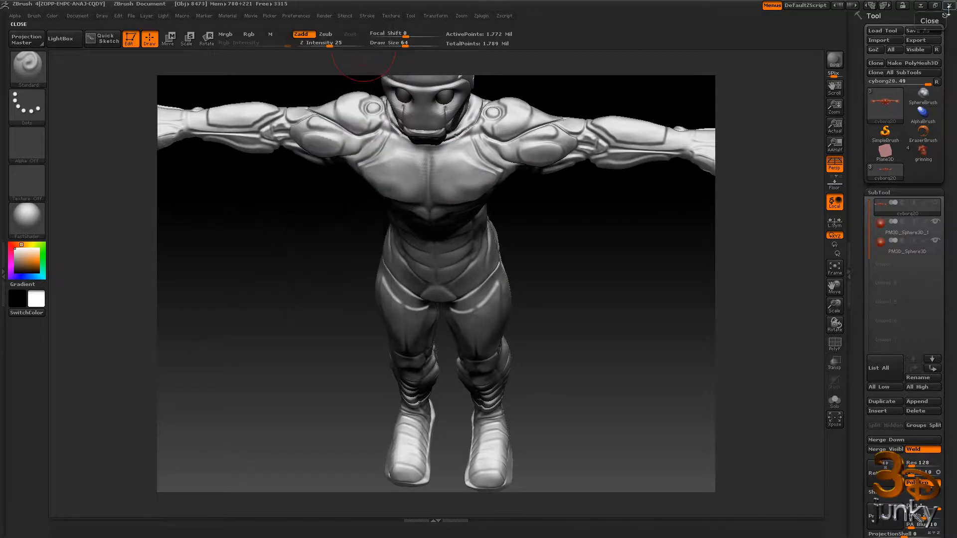
{"action": "left_click", "coordinate": [928, 20]}
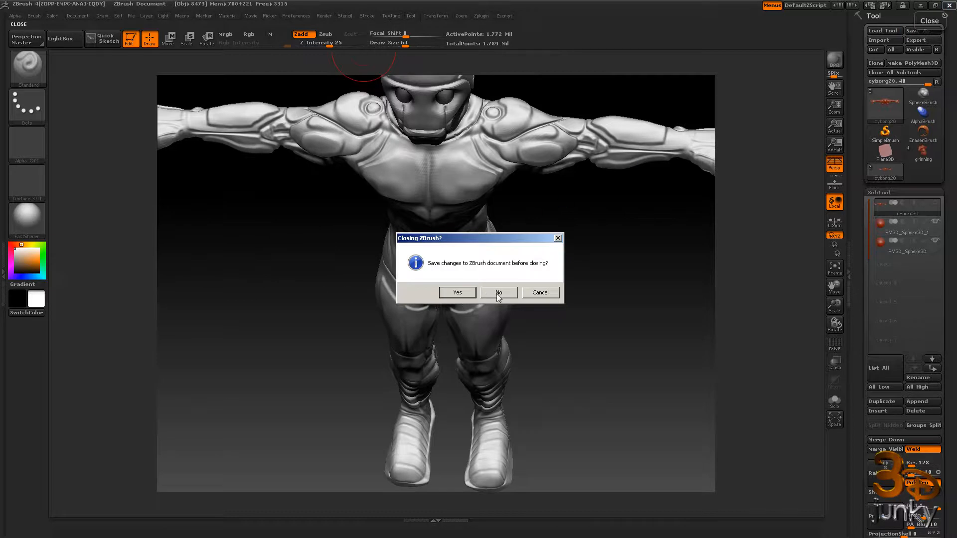
{"action": "left_click", "coordinate": [499, 292]}
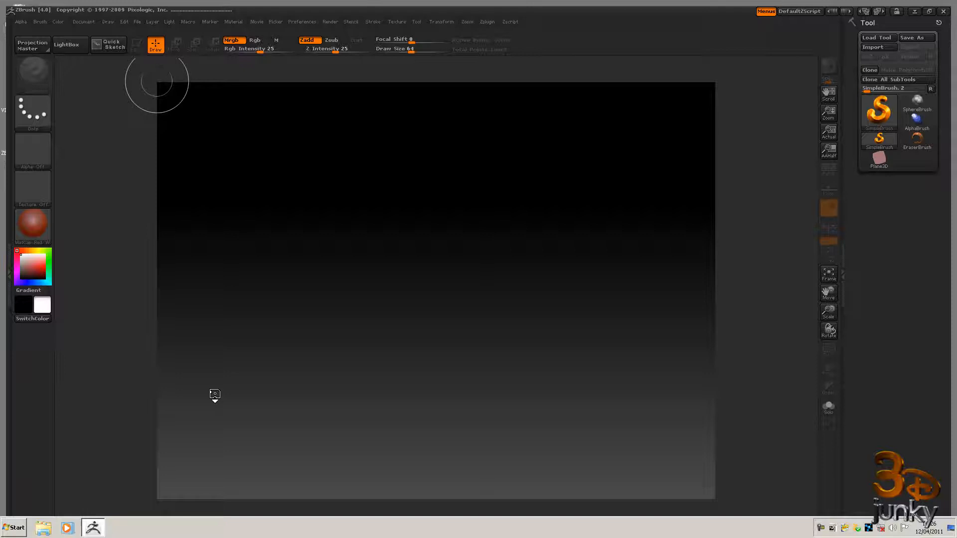
- Load the saved cyborg ZTL via Tool > Load Tool, browsing into its folder
{"action": "left_click", "coordinate": [67, 44]}
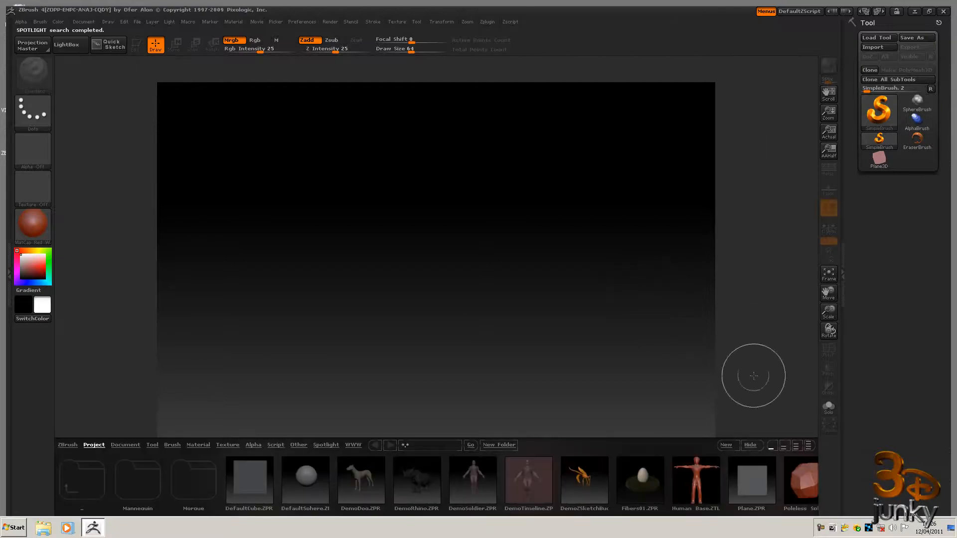
{"action": "mouse_move", "coordinate": [878, 38]}
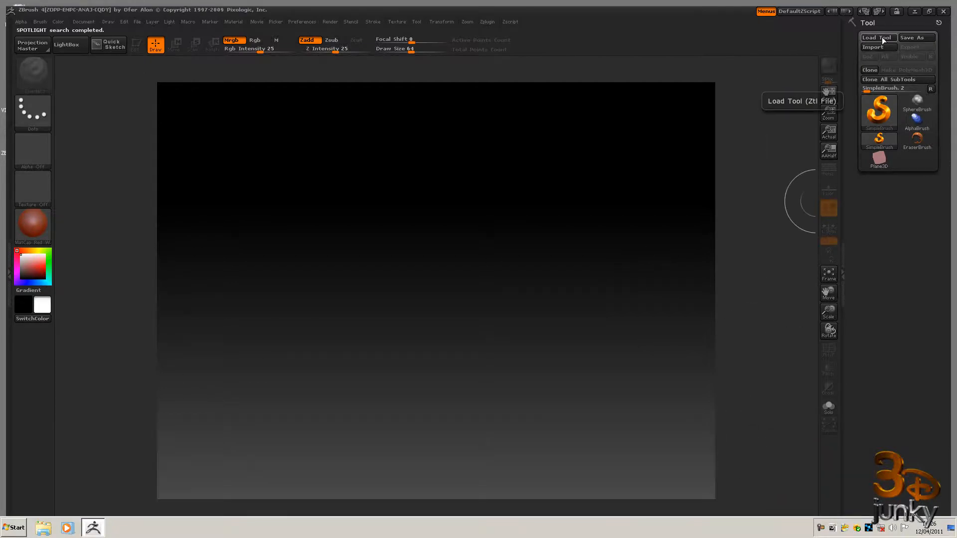
{"action": "left_click", "coordinate": [878, 37]}
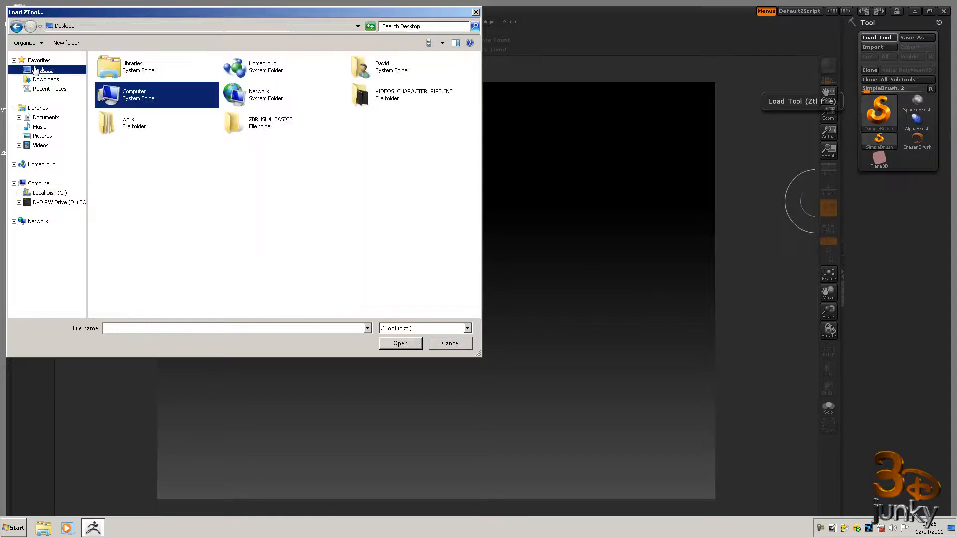
{"action": "double_click", "coordinate": [107, 122]}
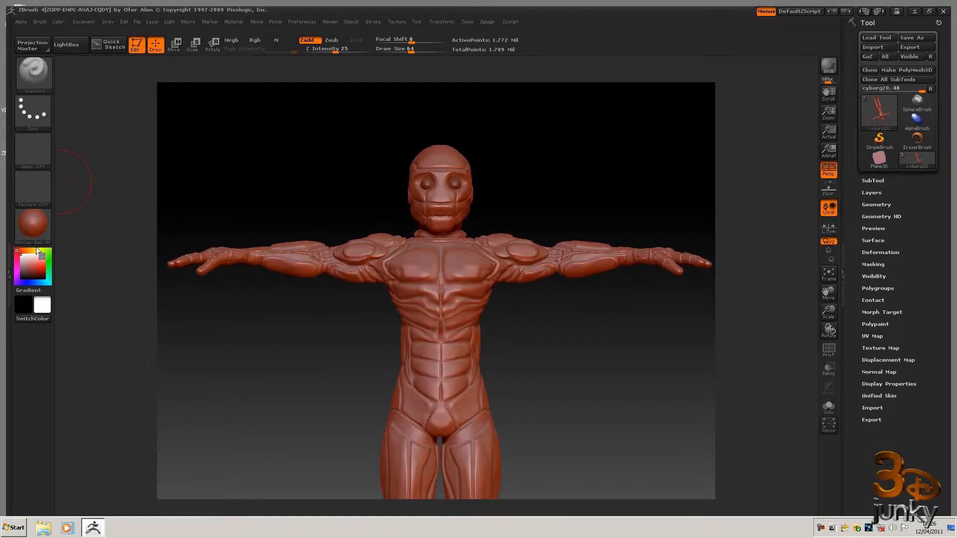
- Apply the FastShader material to the cyborg and frame its outstretched hand for rotation posing
{"action": "left_click", "coordinate": [33, 227]}
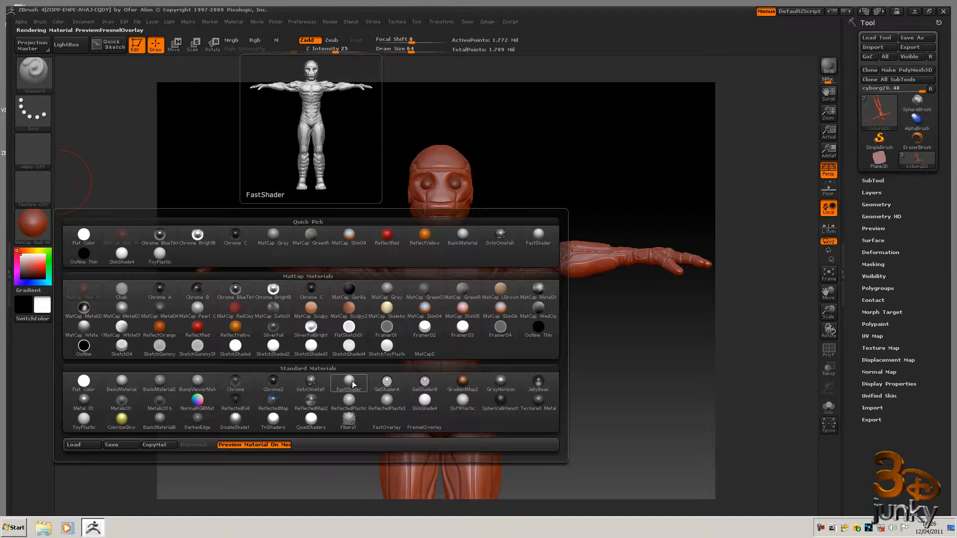
{"action": "left_click", "coordinate": [349, 382]}
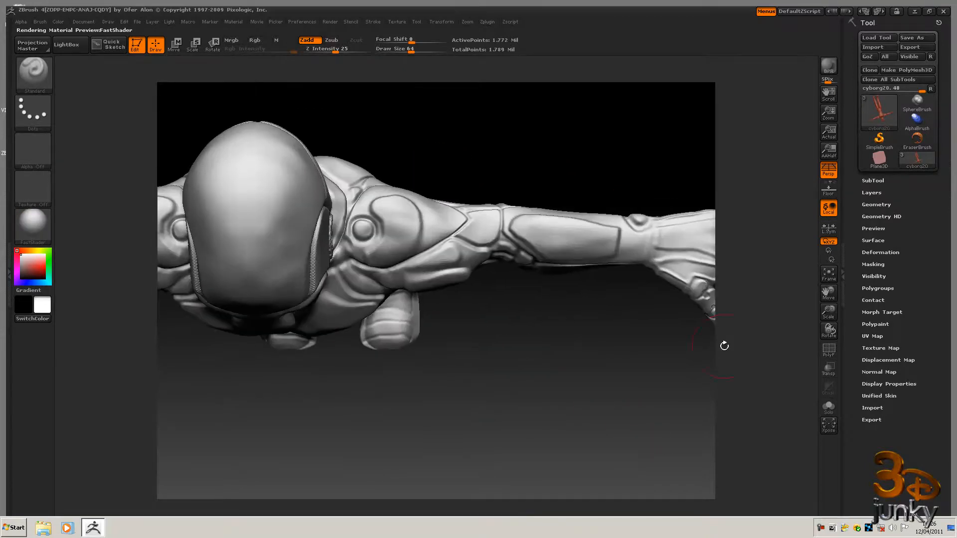
{"action": "left_click_drag", "start_coordinate": [724, 346], "coordinate": [491, 369]}
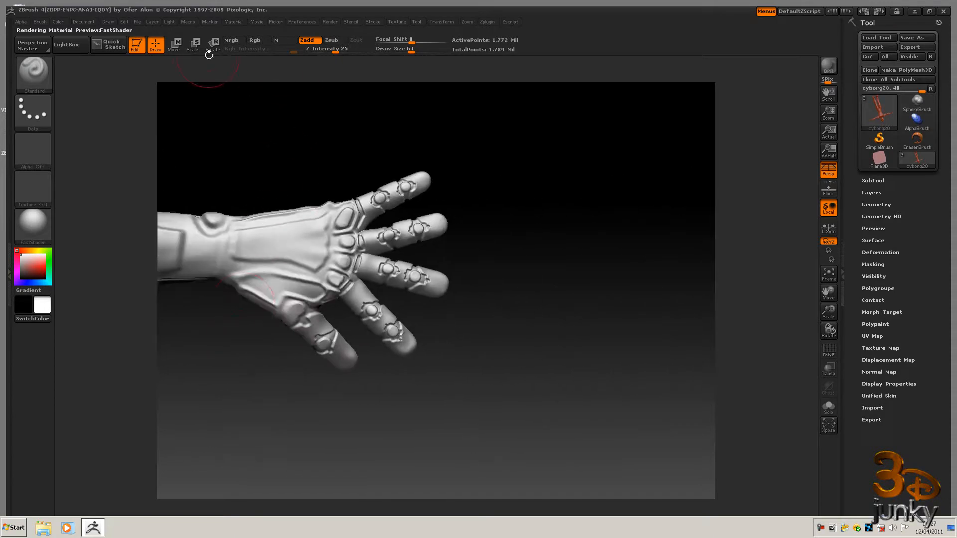
{"action": "left_click", "coordinate": [213, 44]}
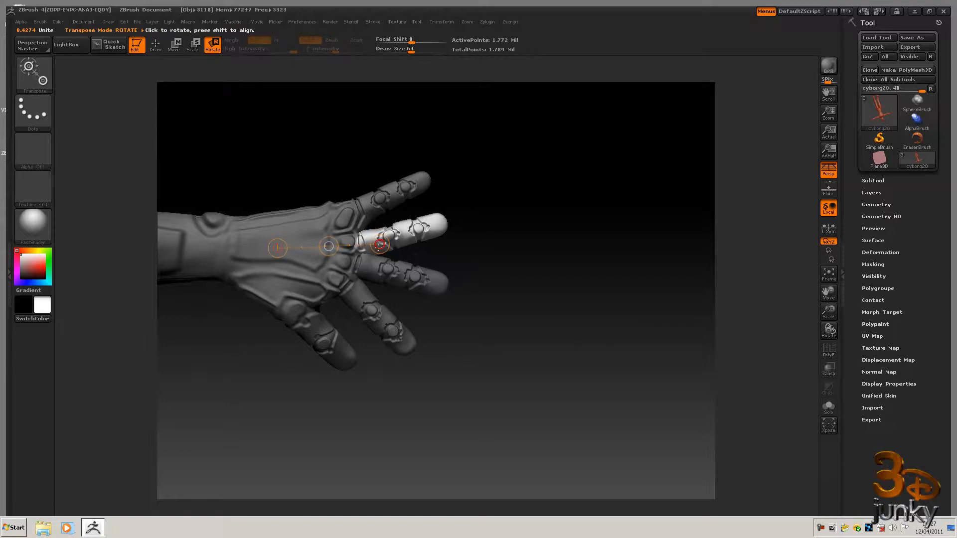
- Lay the action line along one finger and rotate it outward away from its neighbours
{"action": "left_click_drag", "start_coordinate": [379, 245], "coordinate": [469, 218]}
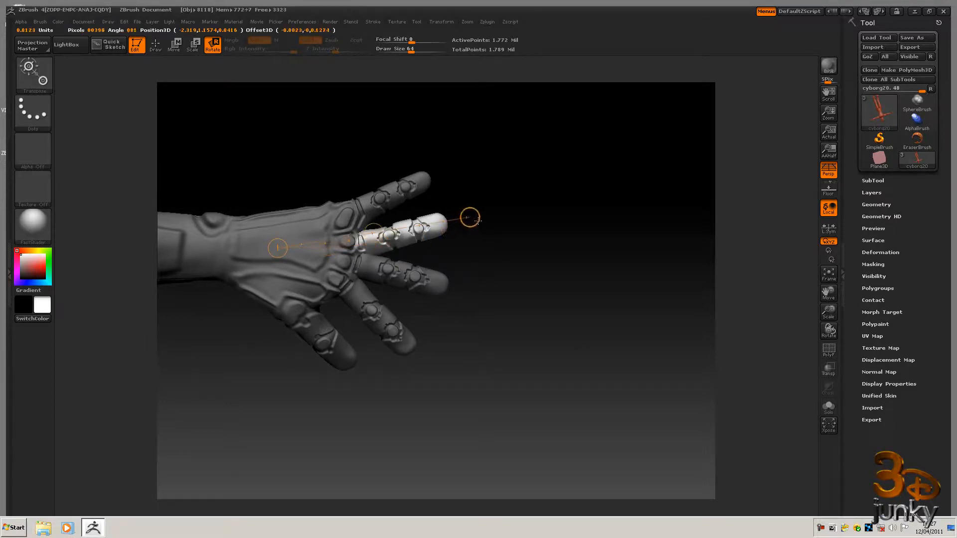
{"action": "left_click_drag", "start_coordinate": [276, 249], "coordinate": [360, 244]}
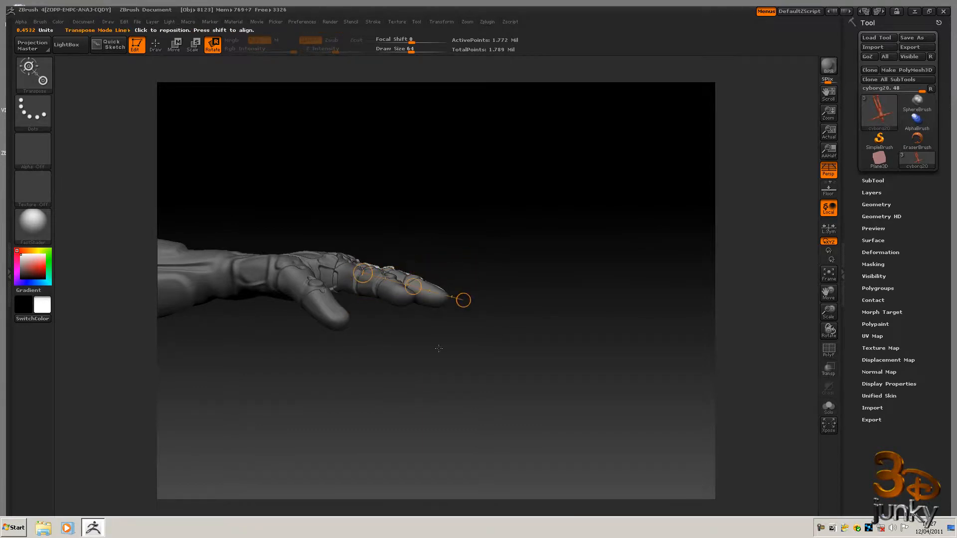
{"action": "left_click_drag", "start_coordinate": [461, 300], "coordinate": [462, 211]}
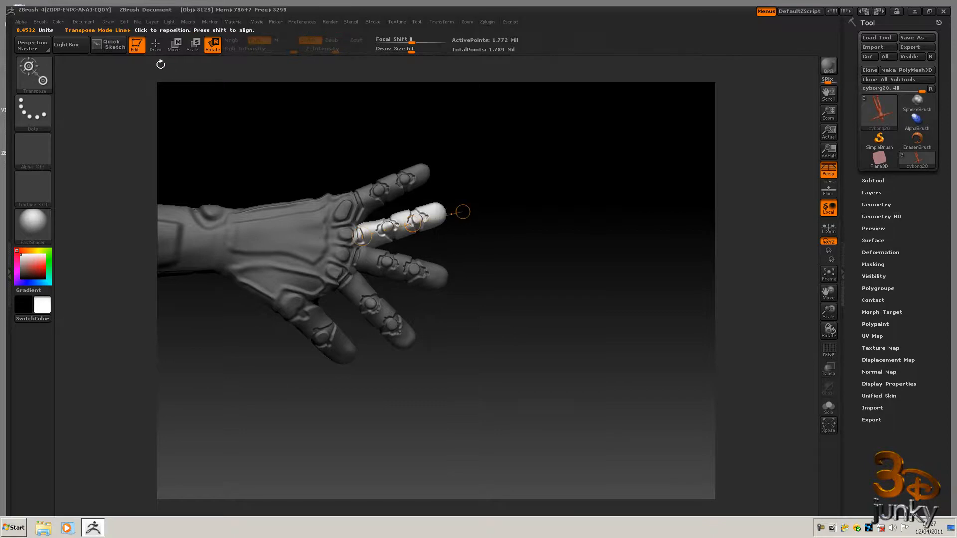
{"action": "left_click", "coordinate": [175, 46]}
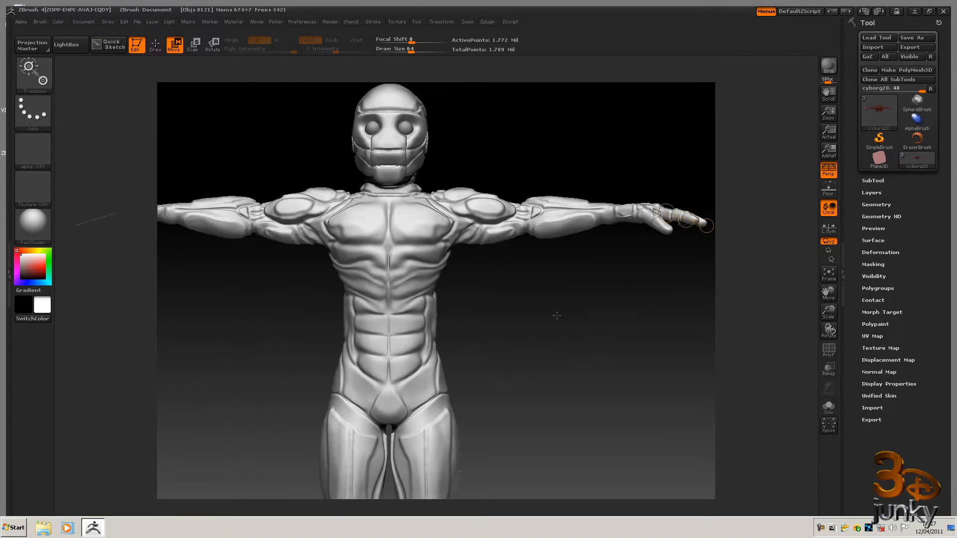
- Turn the cyborg to view another side before lowering its subdivision level
{"action": "left_click_drag", "start_coordinate": [555, 316], "coordinate": [641, 308]}
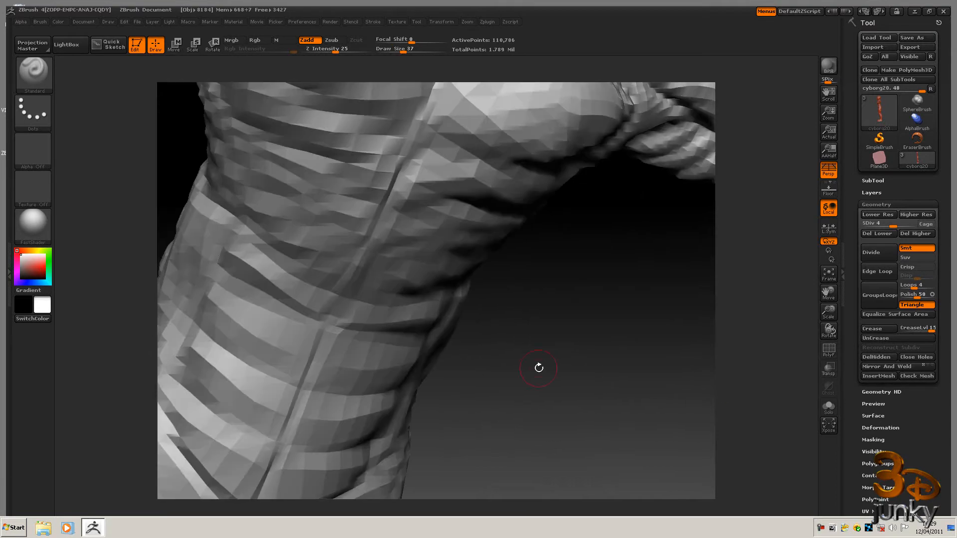
- Orbit to check the smoothed surface and spread hand, then raise the cyborg to its highest subdivision level
{"action": "left_click_drag", "start_coordinate": [539, 368], "coordinate": [539, 291]}
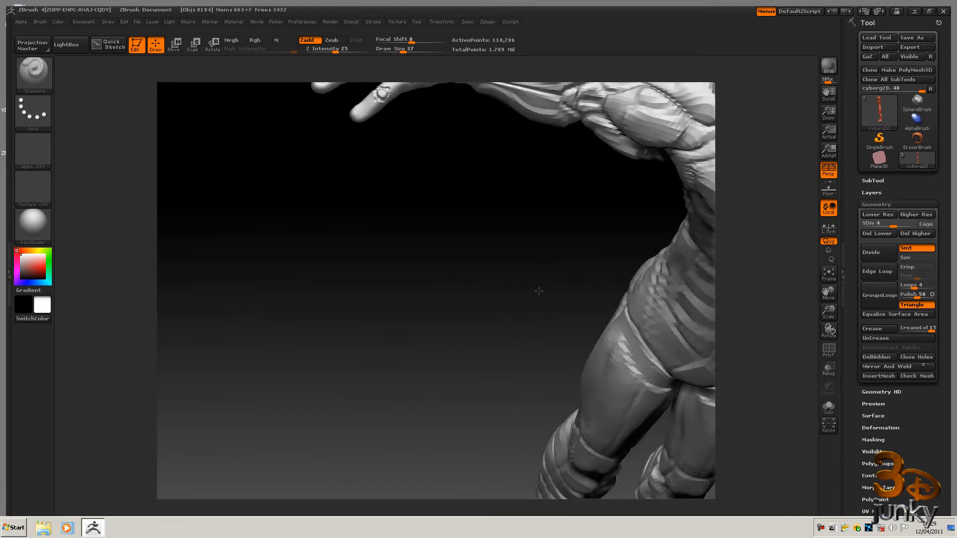
{"action": "left_click_drag", "start_coordinate": [540, 291], "coordinate": [415, 455]}
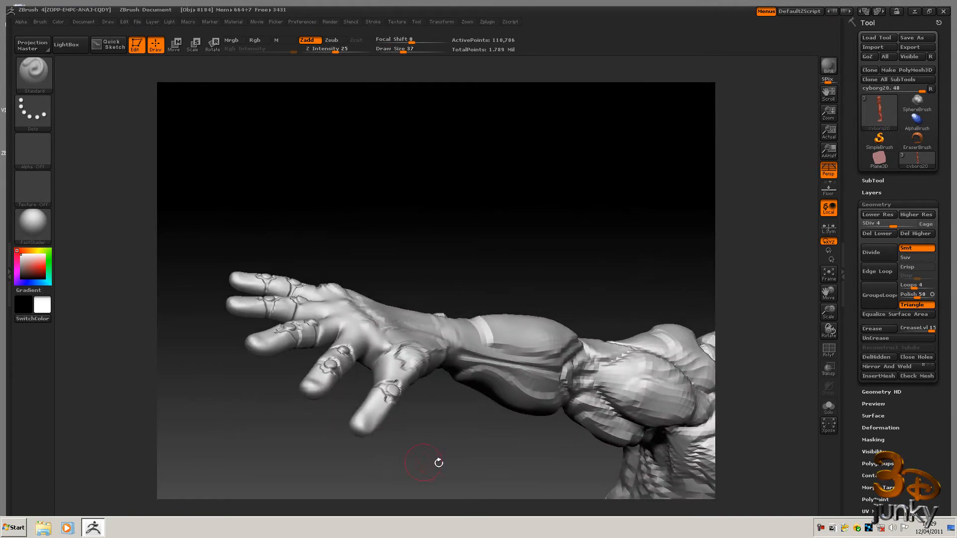
{"action": "left_click_drag", "start_coordinate": [439, 463], "coordinate": [661, 480]}
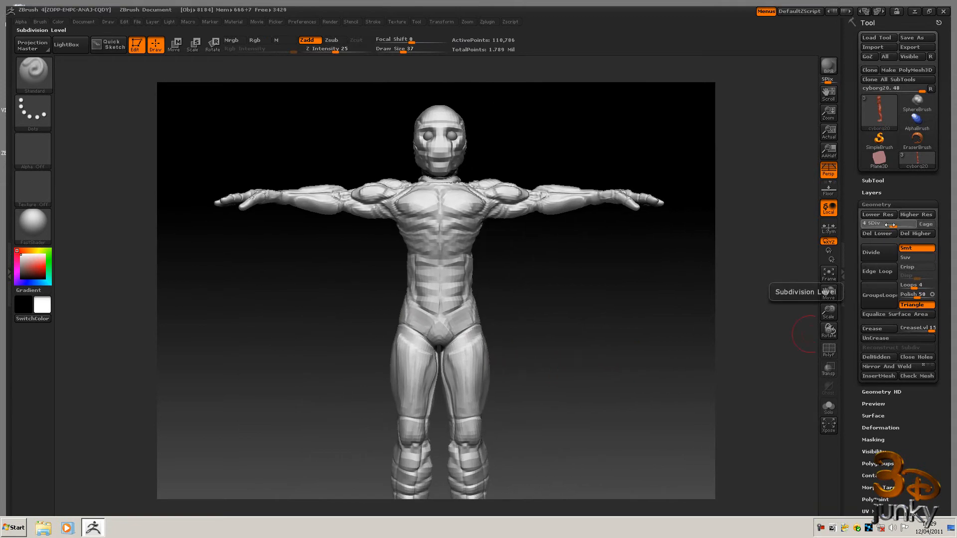
{"action": "left_click", "coordinate": [869, 252]}
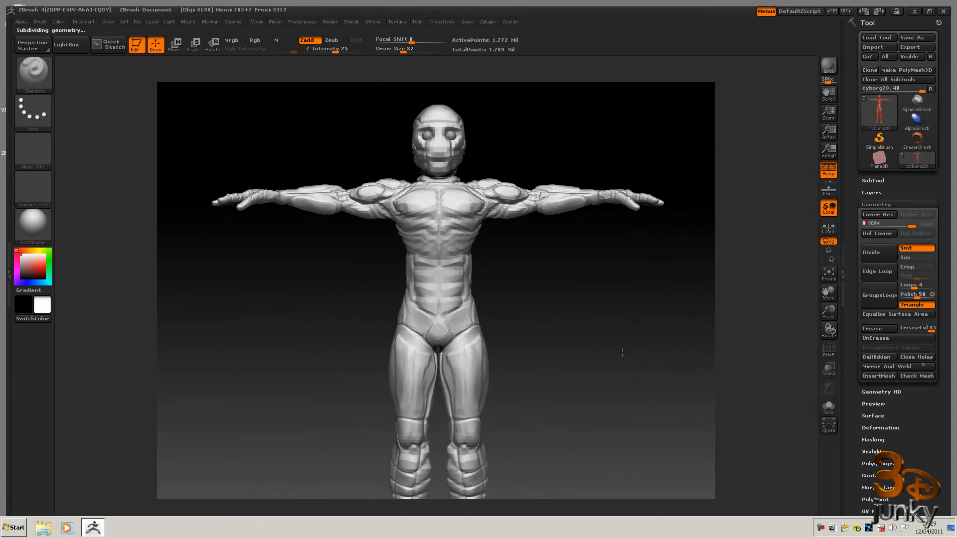